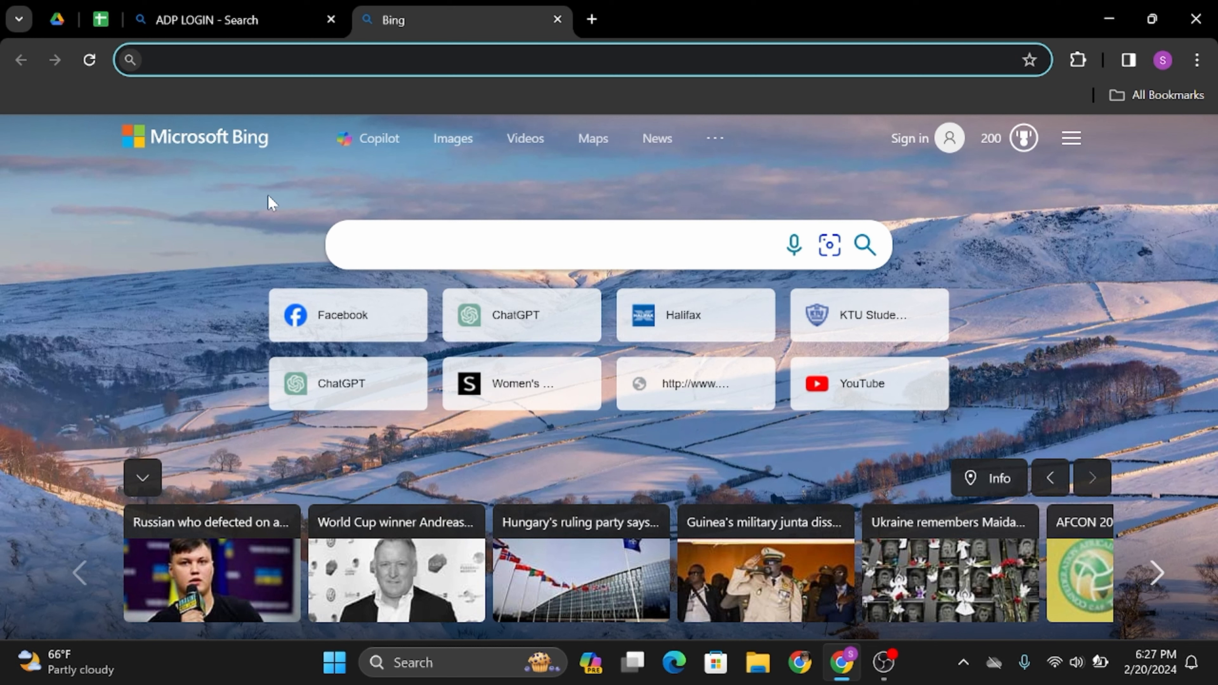
pyautogui.moveTo(233, 240)
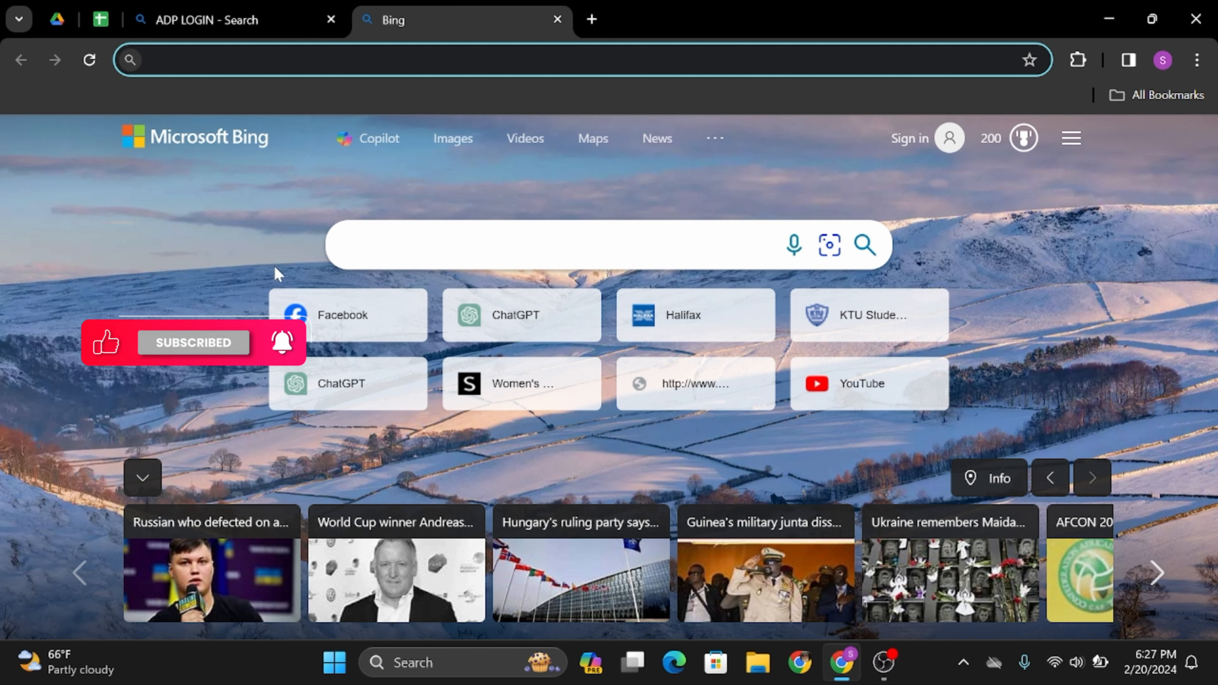
# - Switch to the Chrome tab holding the 'ADP LOGIN' Bing search results
pyautogui.click(207, 20)
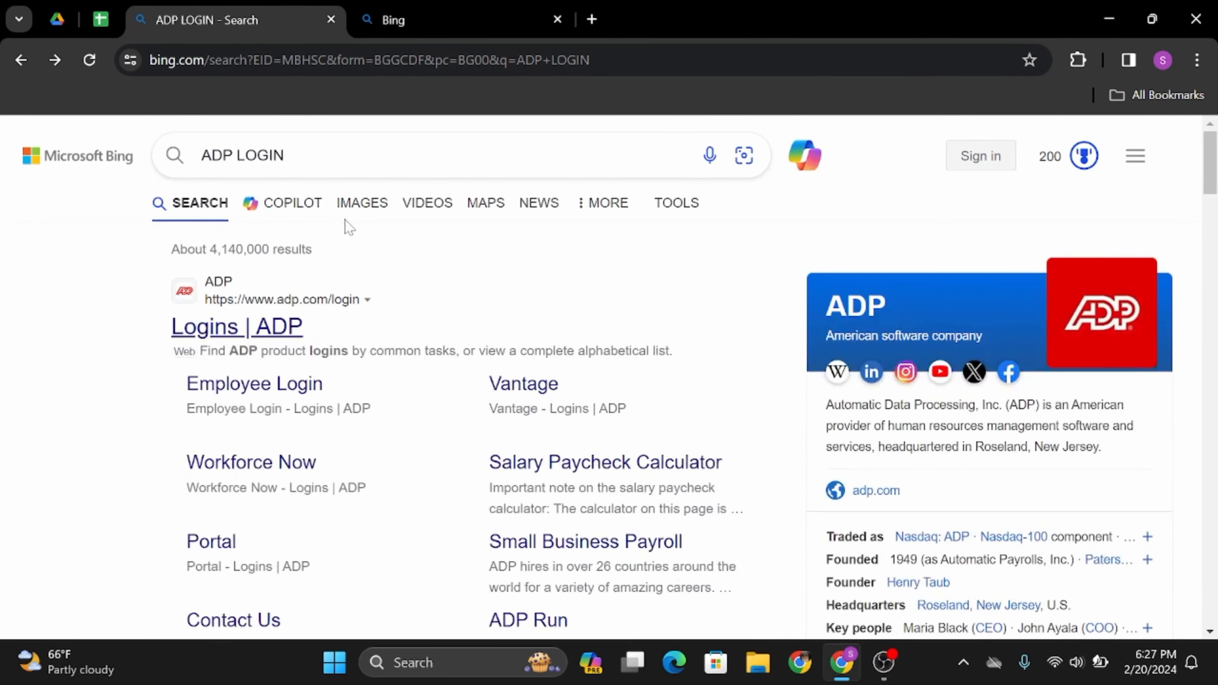
# - Scroll the Bing results toward the 'Logins | ADP' link
pyautogui.scroll(-3)
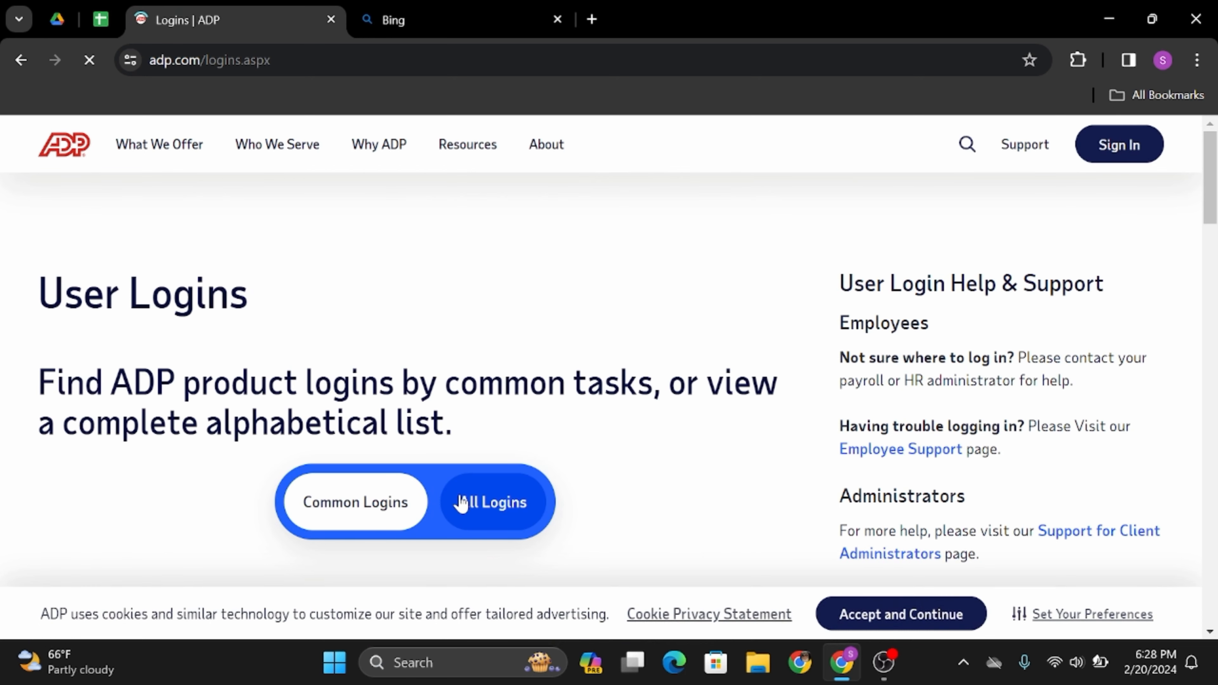
# - Show All Logins and choose Employee Login under ADP Portal in Popular Logins
pyautogui.click(490, 503)
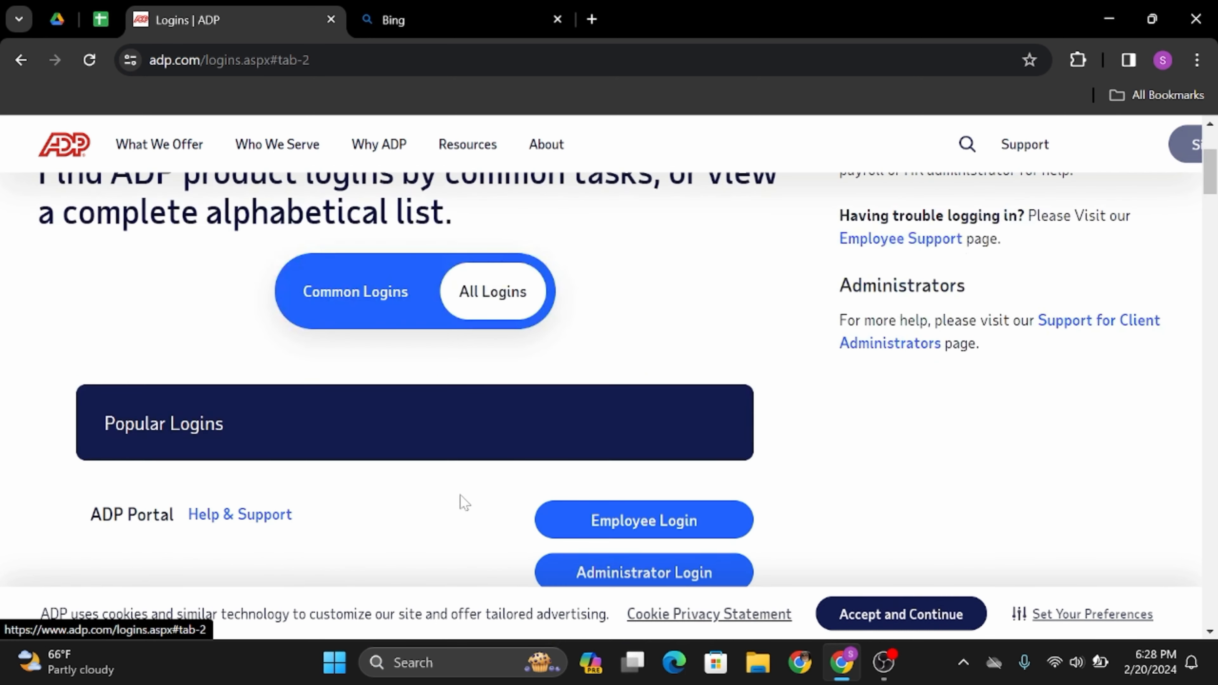
pyautogui.scroll(-3)
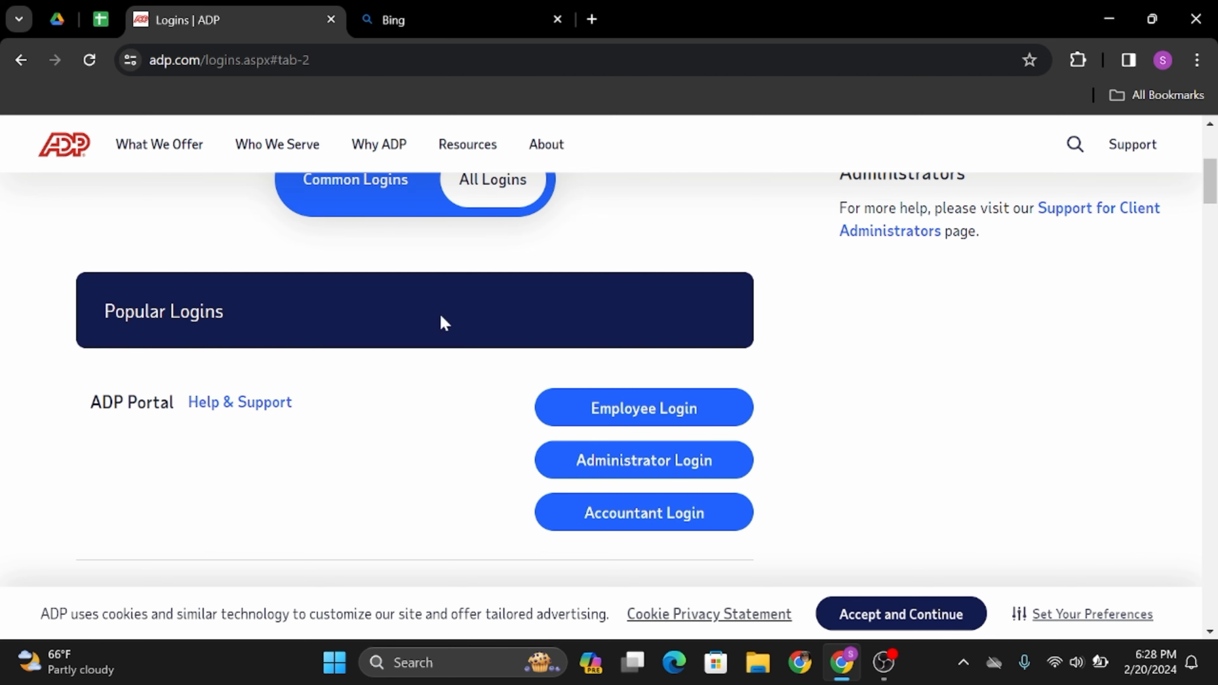
pyautogui.moveTo(679, 417)
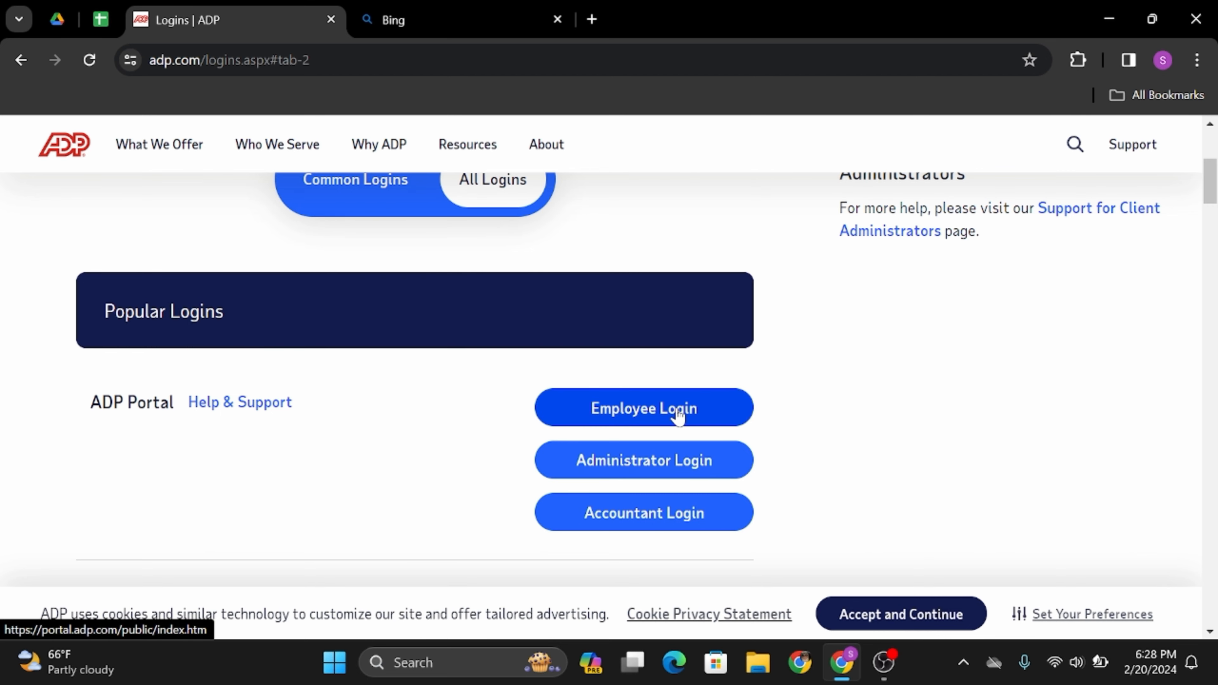
pyautogui.click(678, 415)
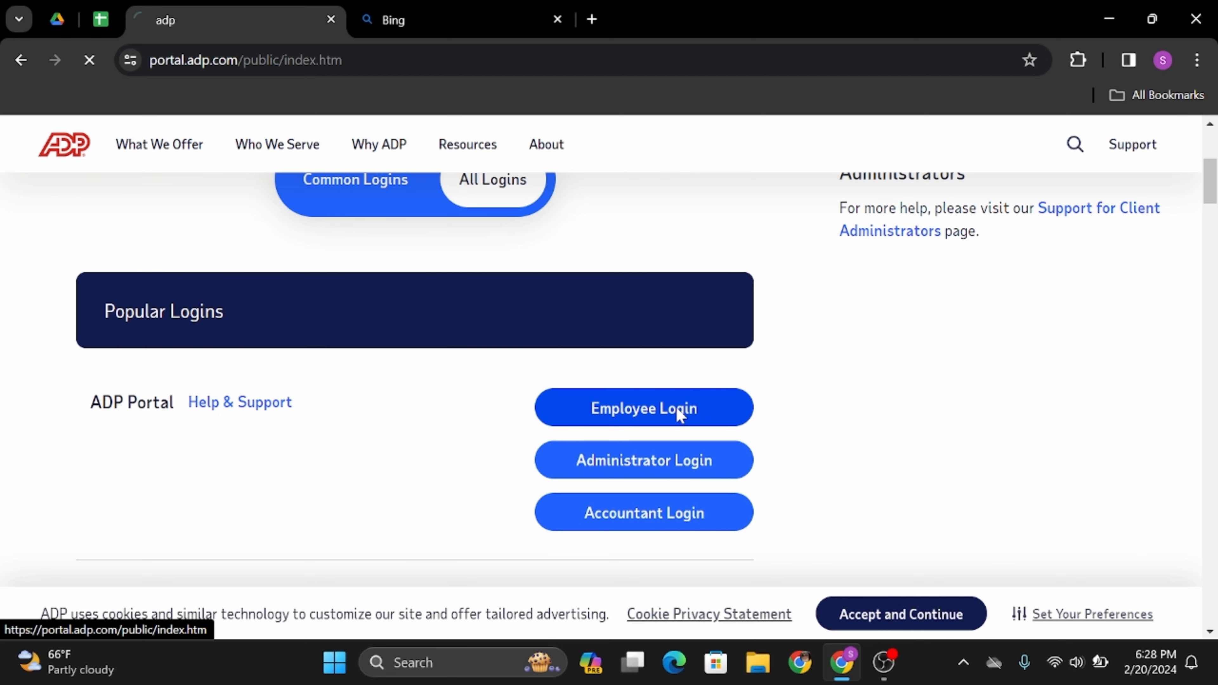
pyautogui.click(676, 416)
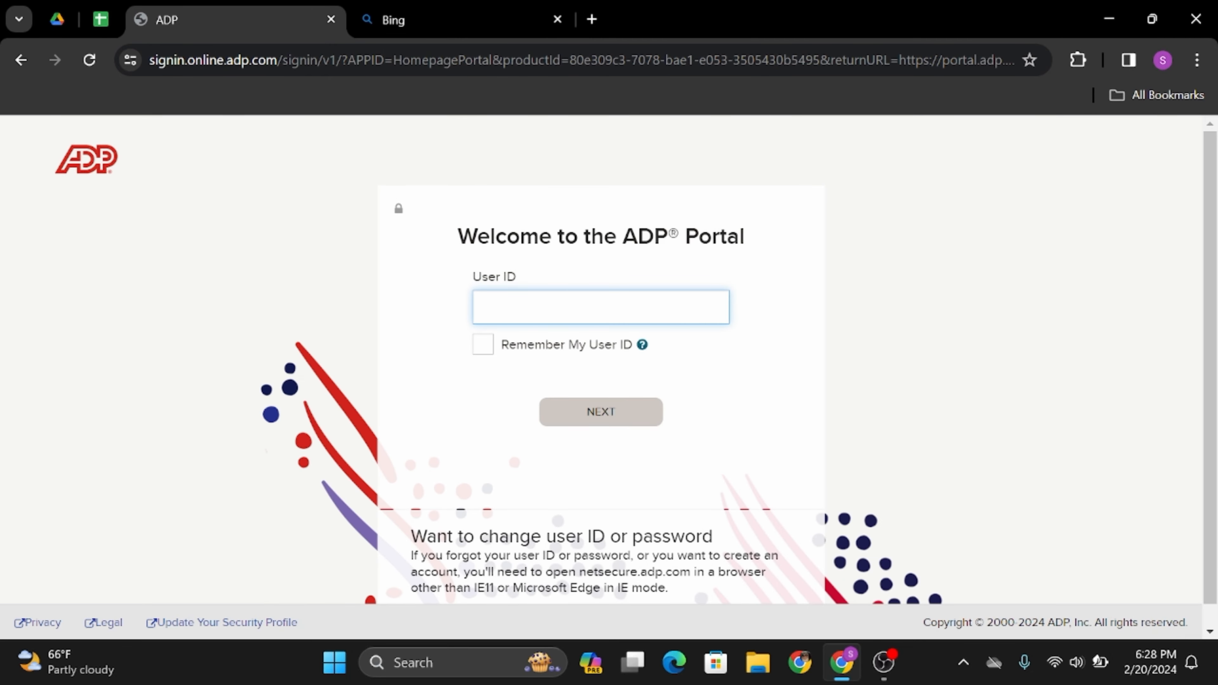
pyautogui.write('787787')
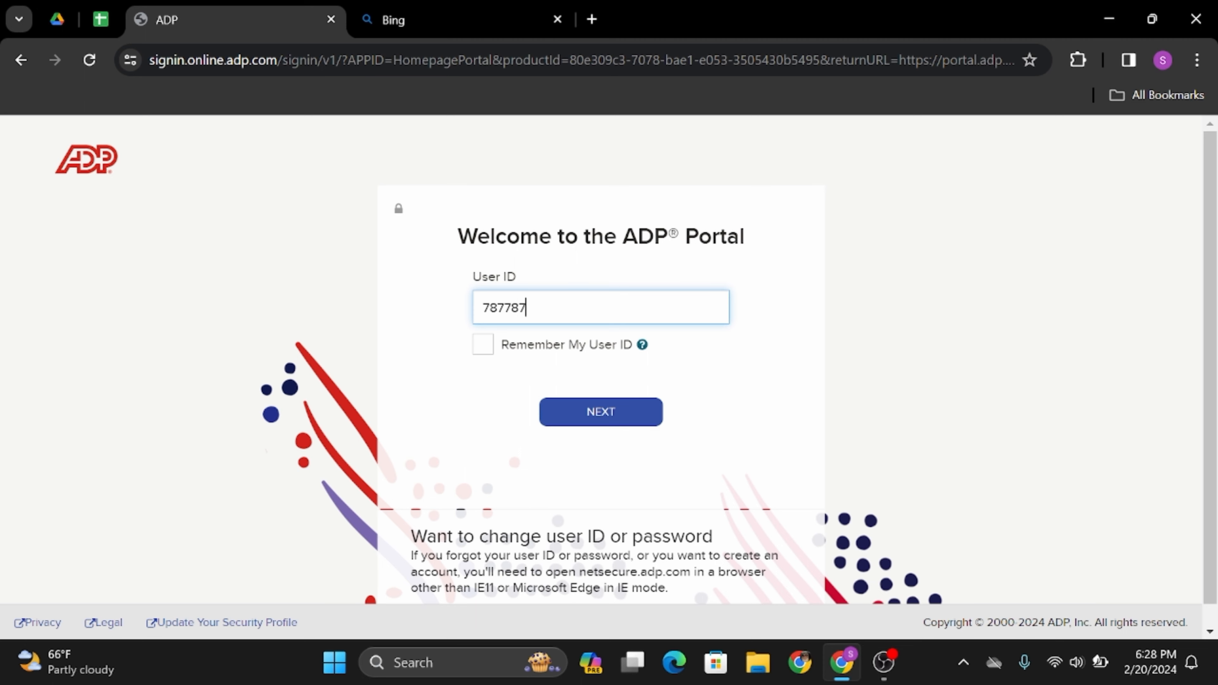
pyautogui.moveTo(597, 410)
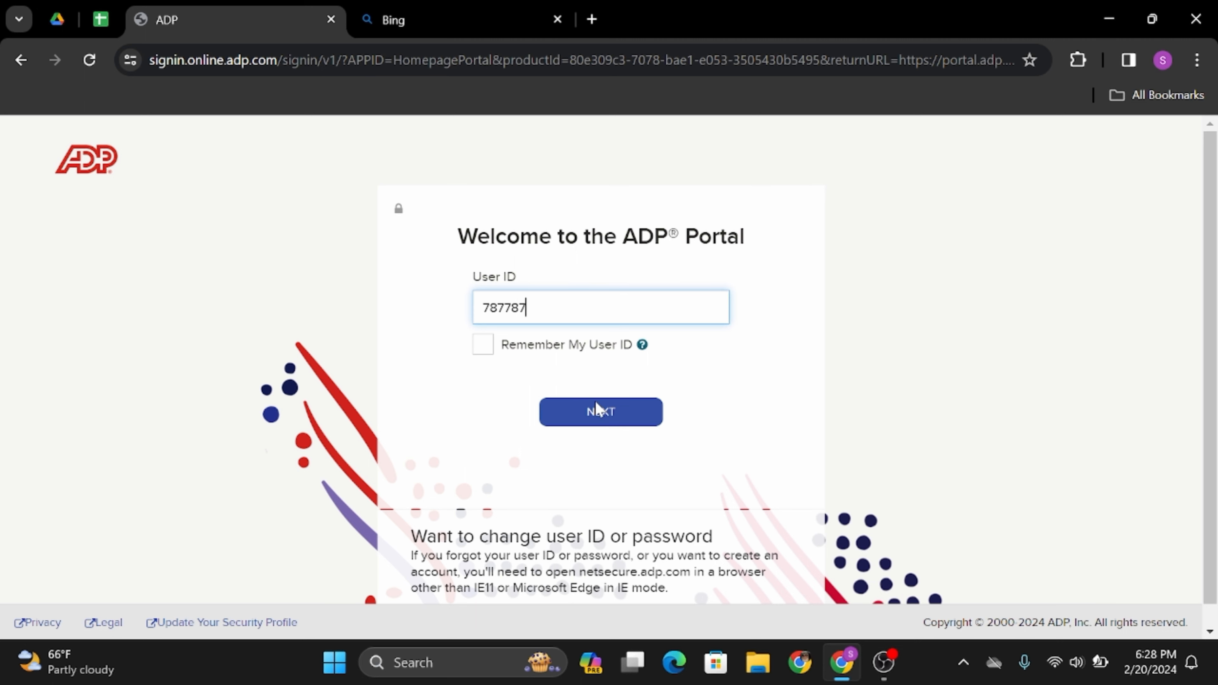
pyautogui.moveTo(598, 409)
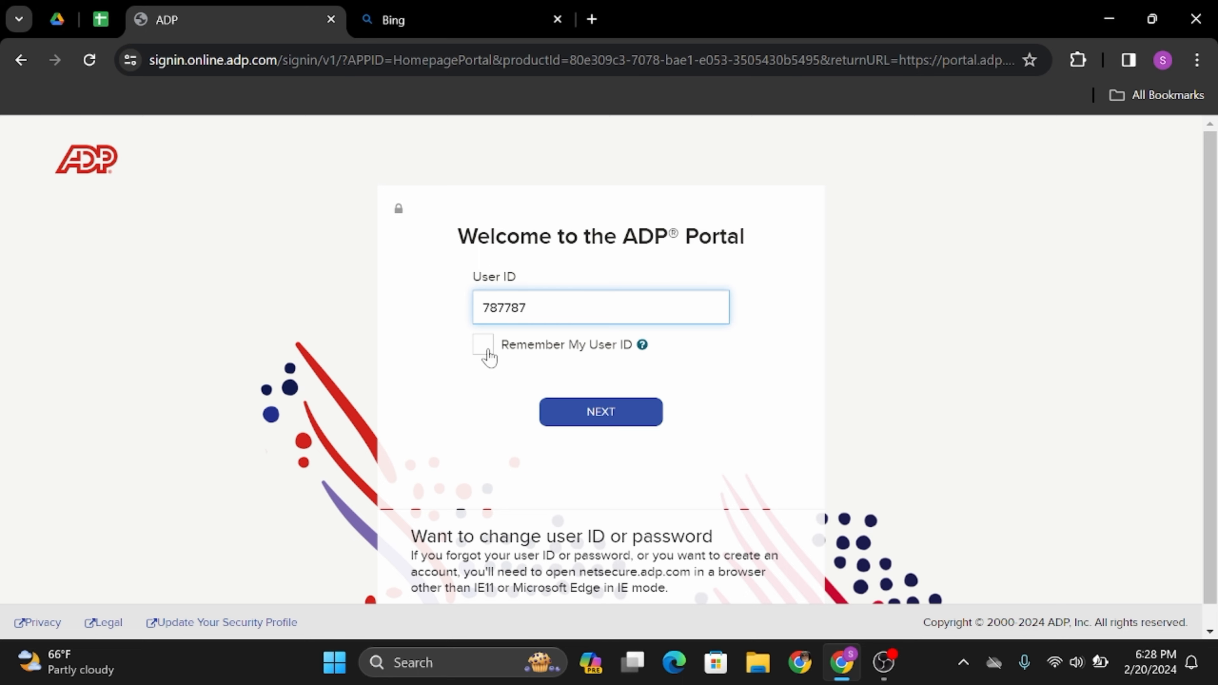
pyautogui.click(483, 347)
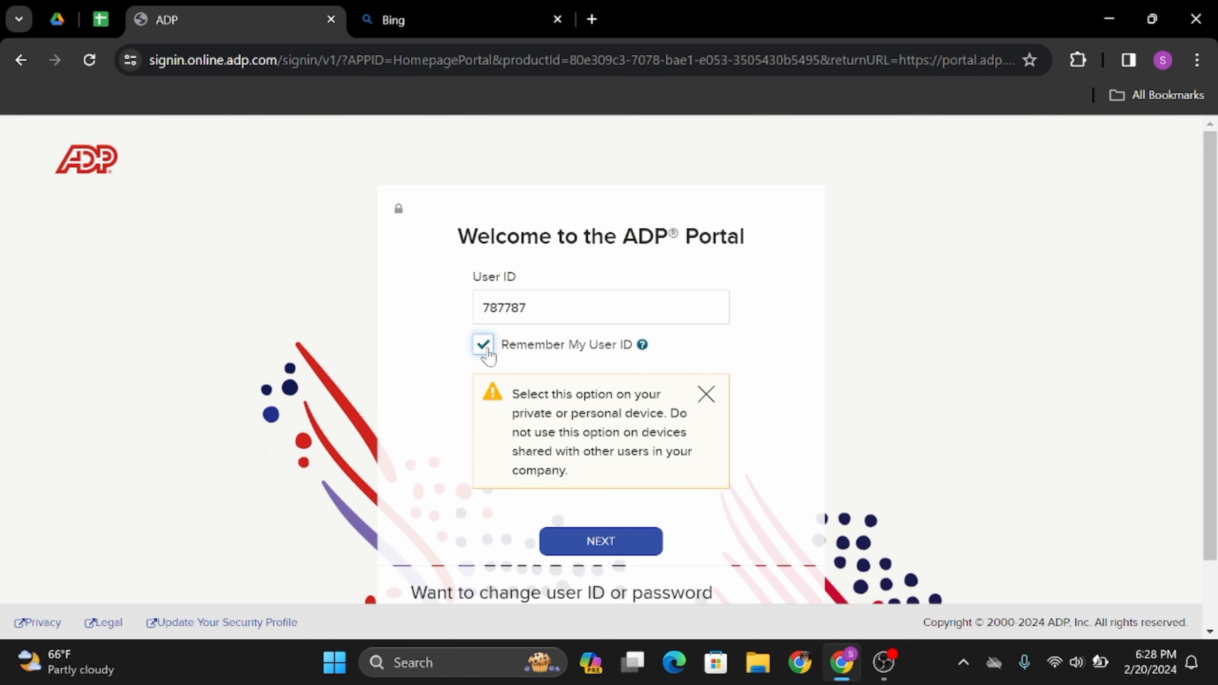
pyautogui.scroll(-3)
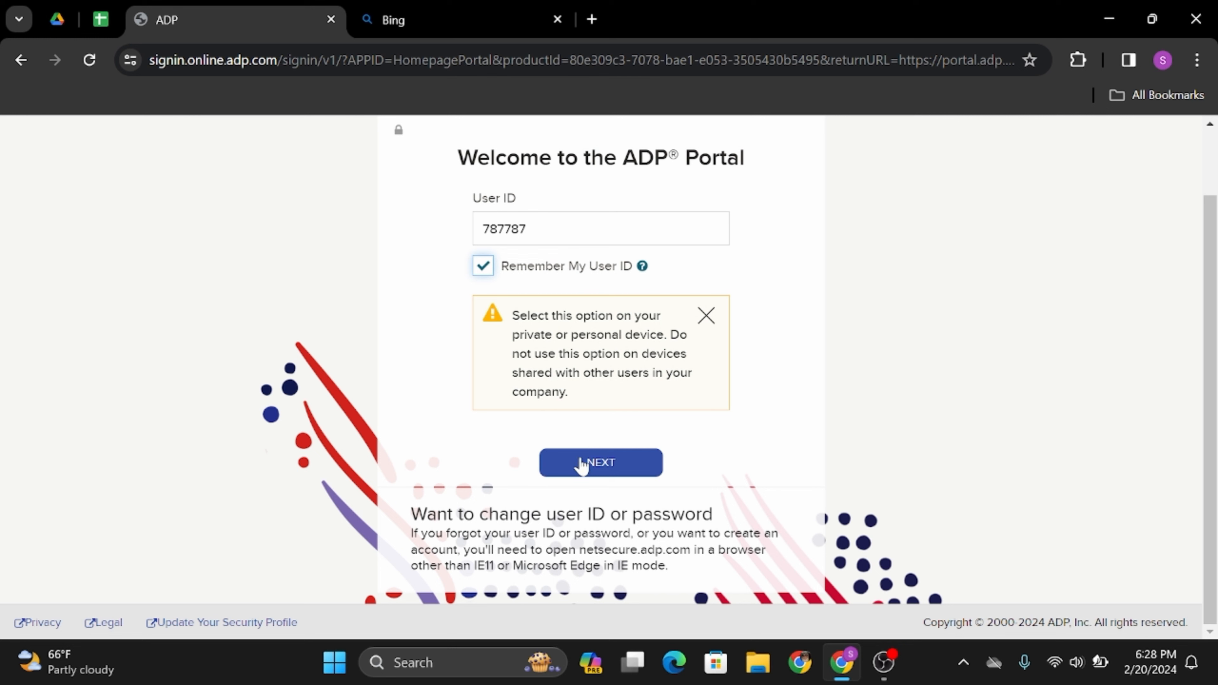
pyautogui.click(587, 463)
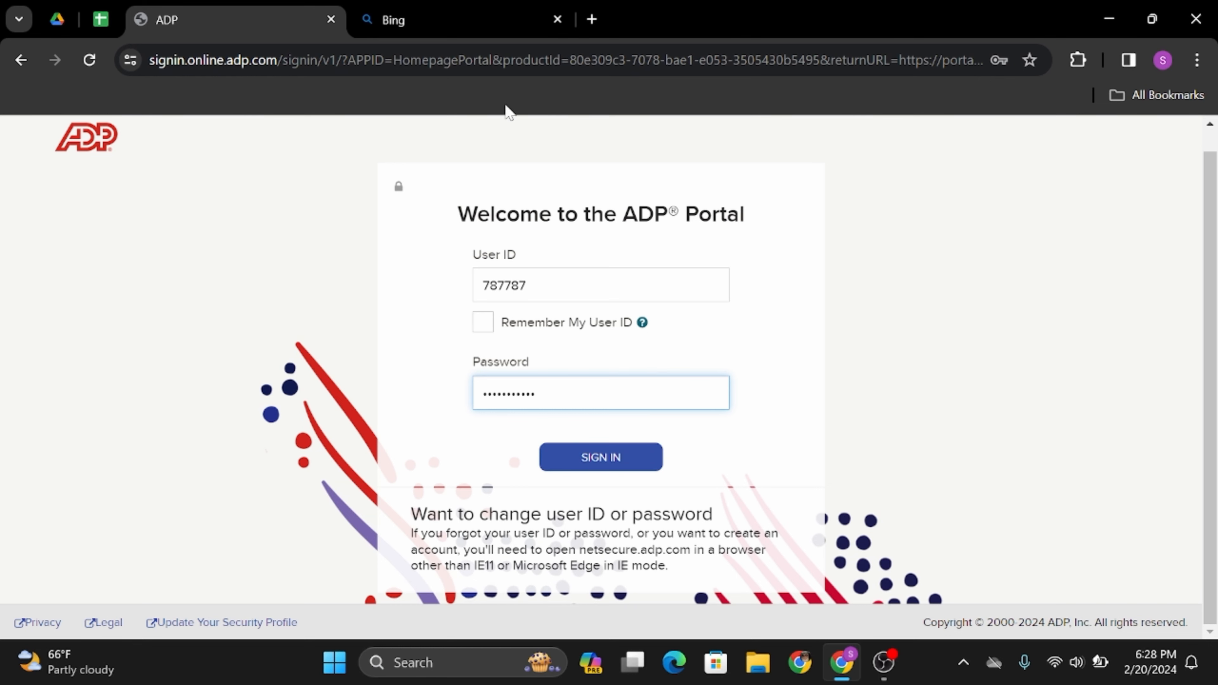
pyautogui.moveTo(489, 49)
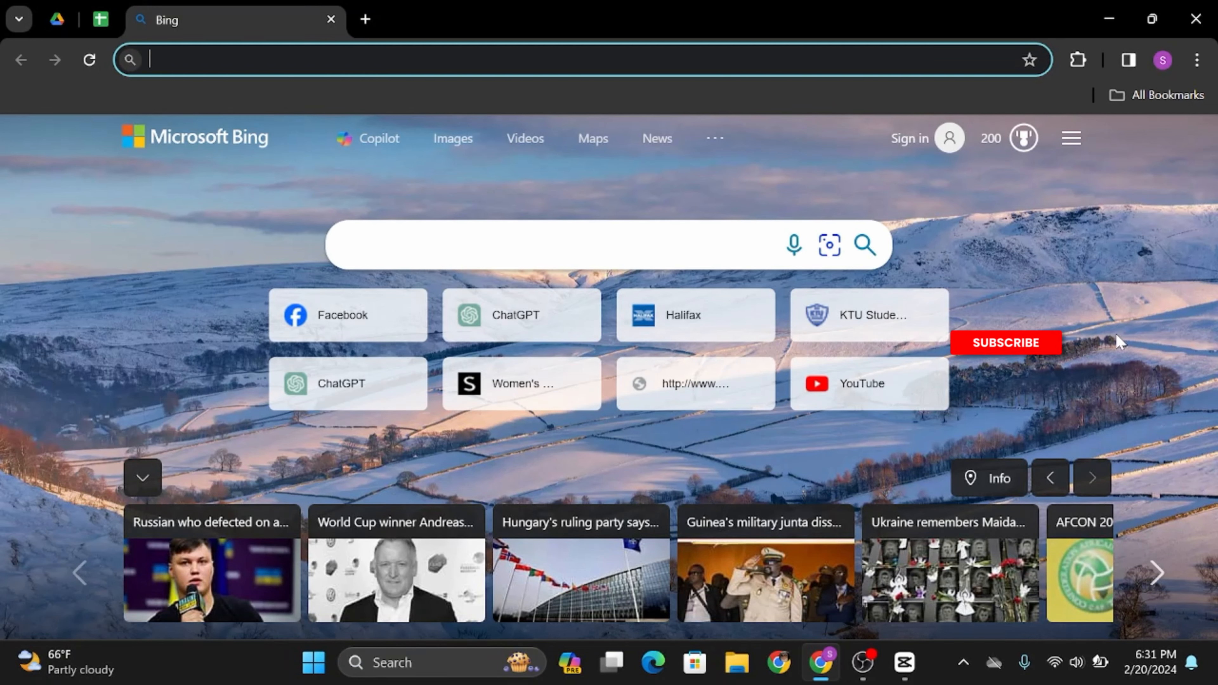
# - Close the ADP and ADP LOGIN search tabs, keeping only the Bing start page
pyautogui.click(1004, 342)
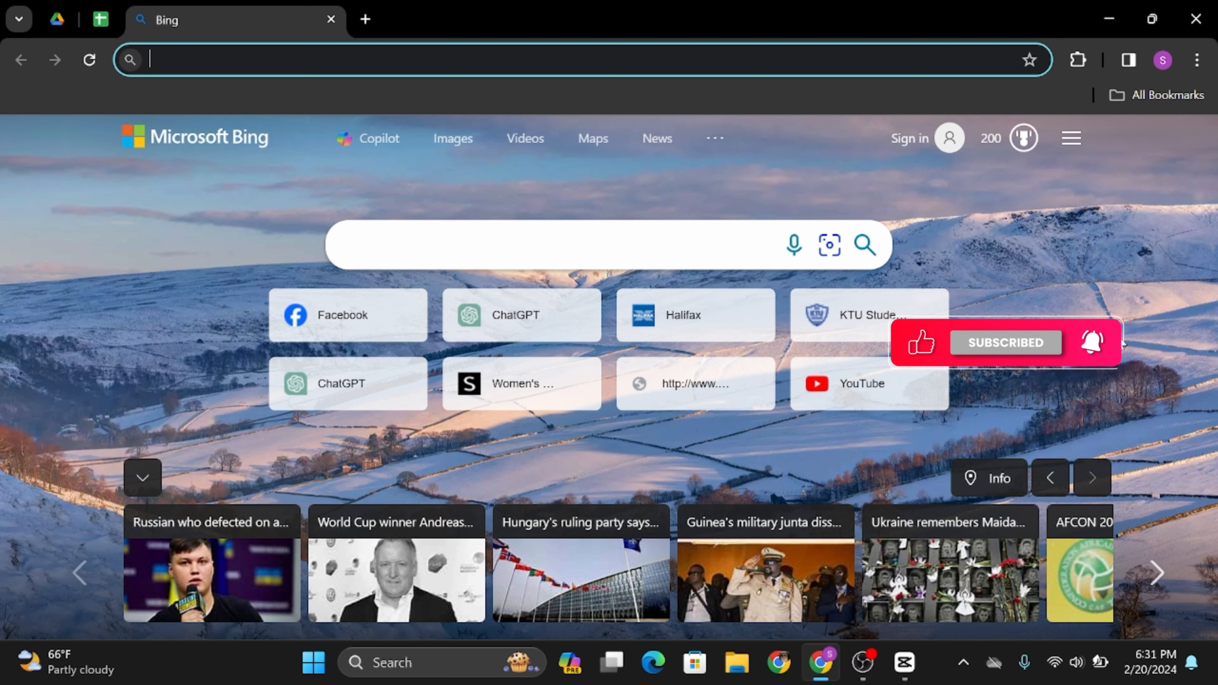